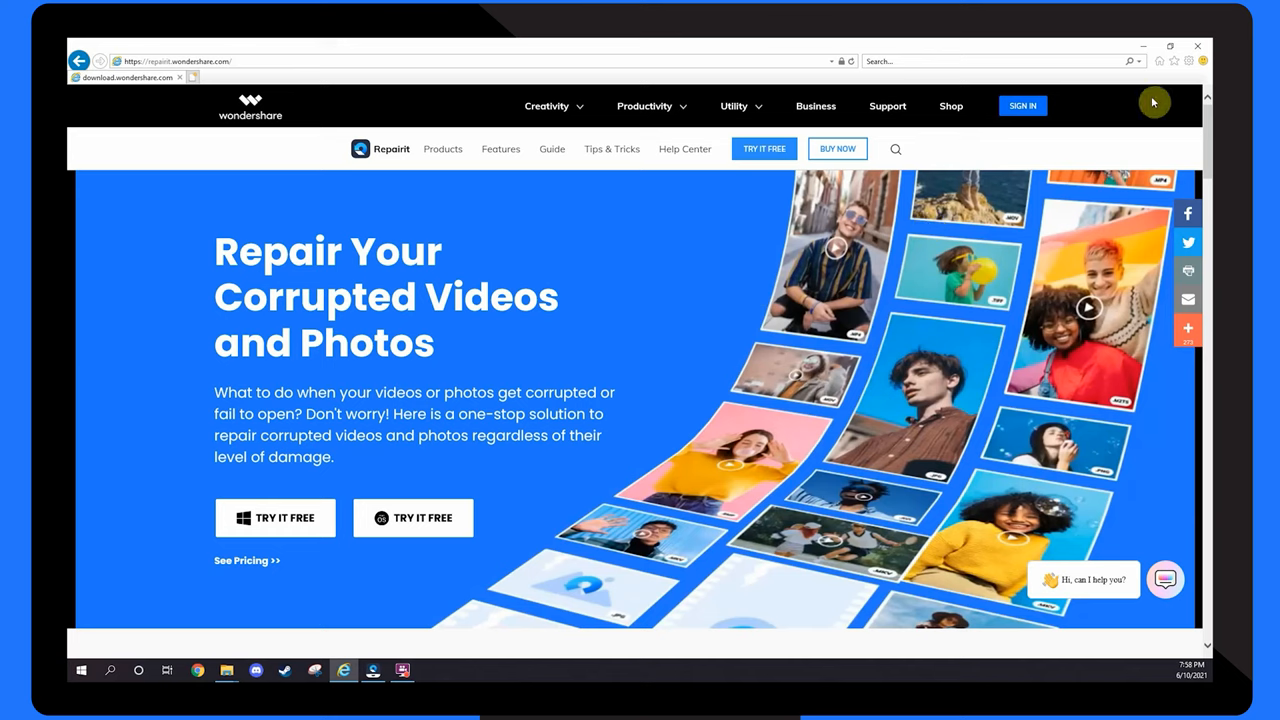
# Start an InPrivate Browsing session from the Tools menu's Safety options
pyautogui.click(1189, 61)
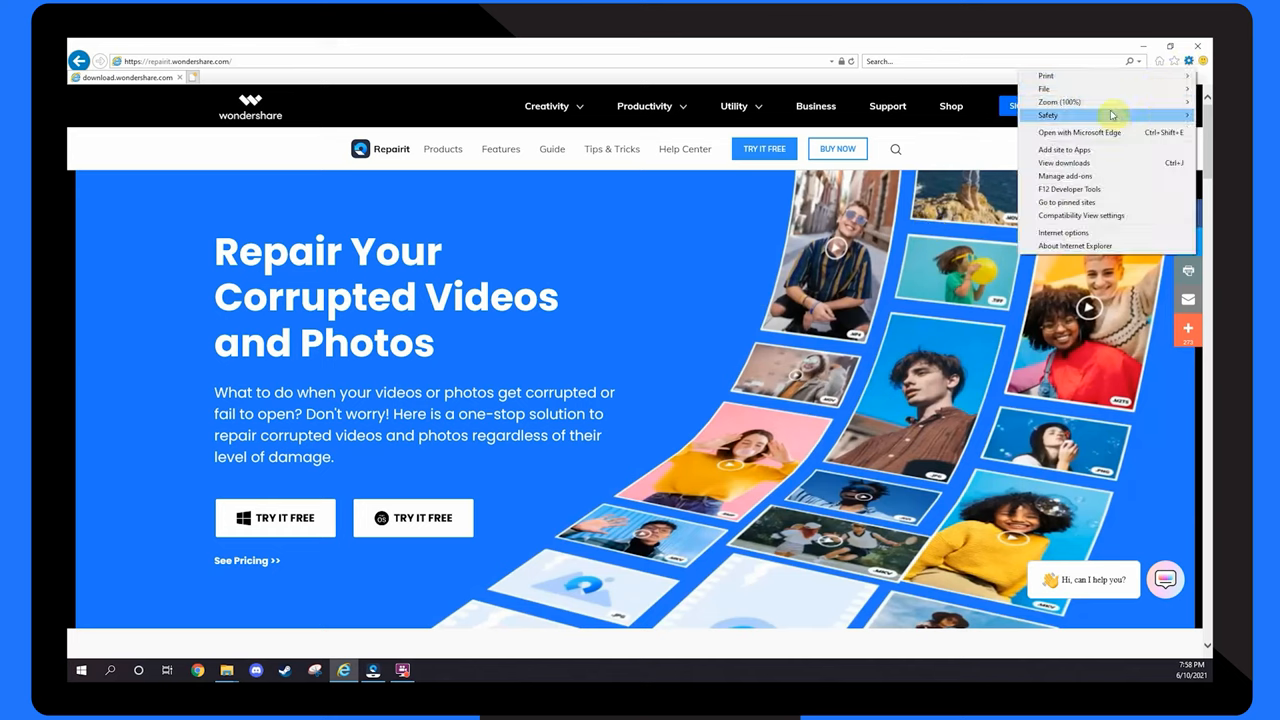
pyautogui.moveTo(1048, 114)
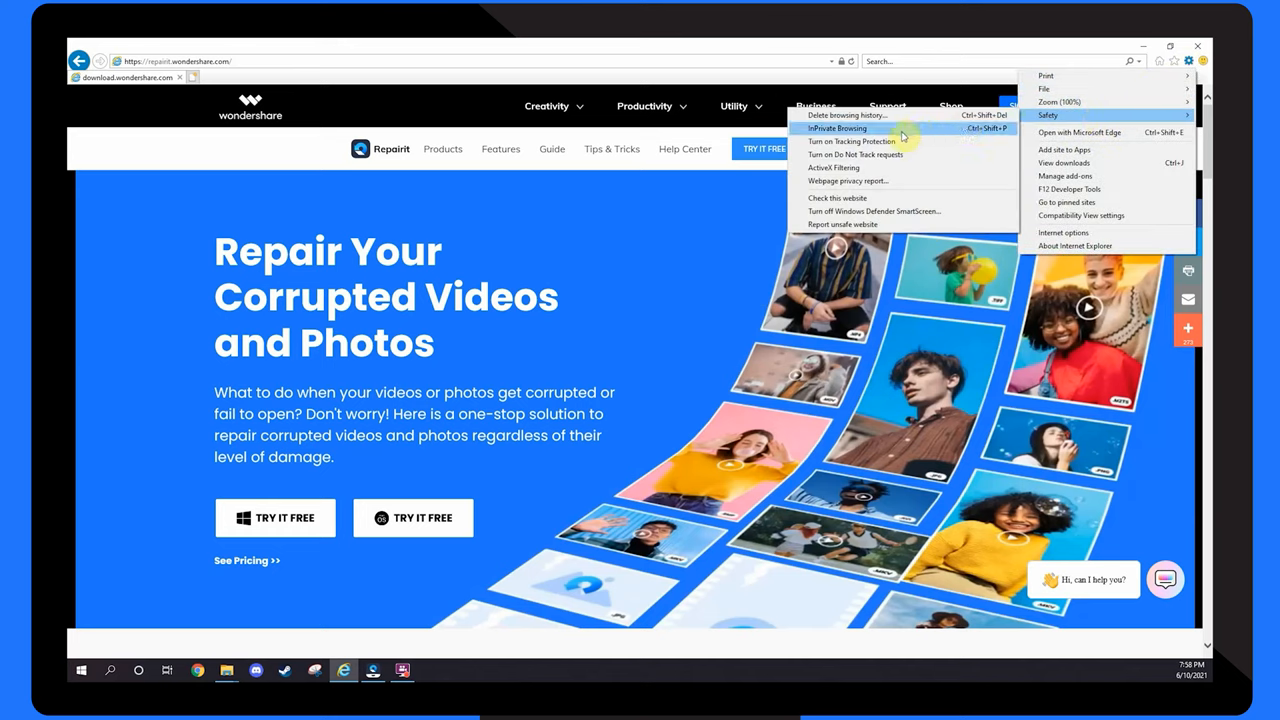
pyautogui.click(835, 128)
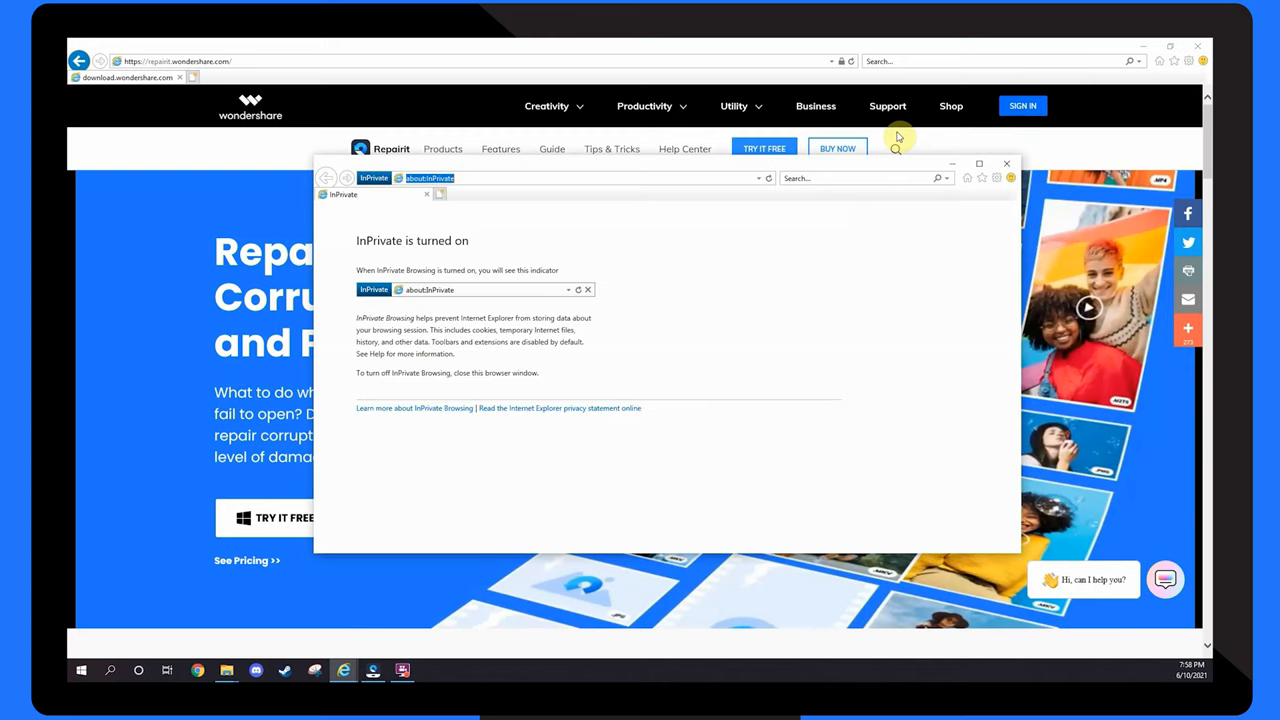